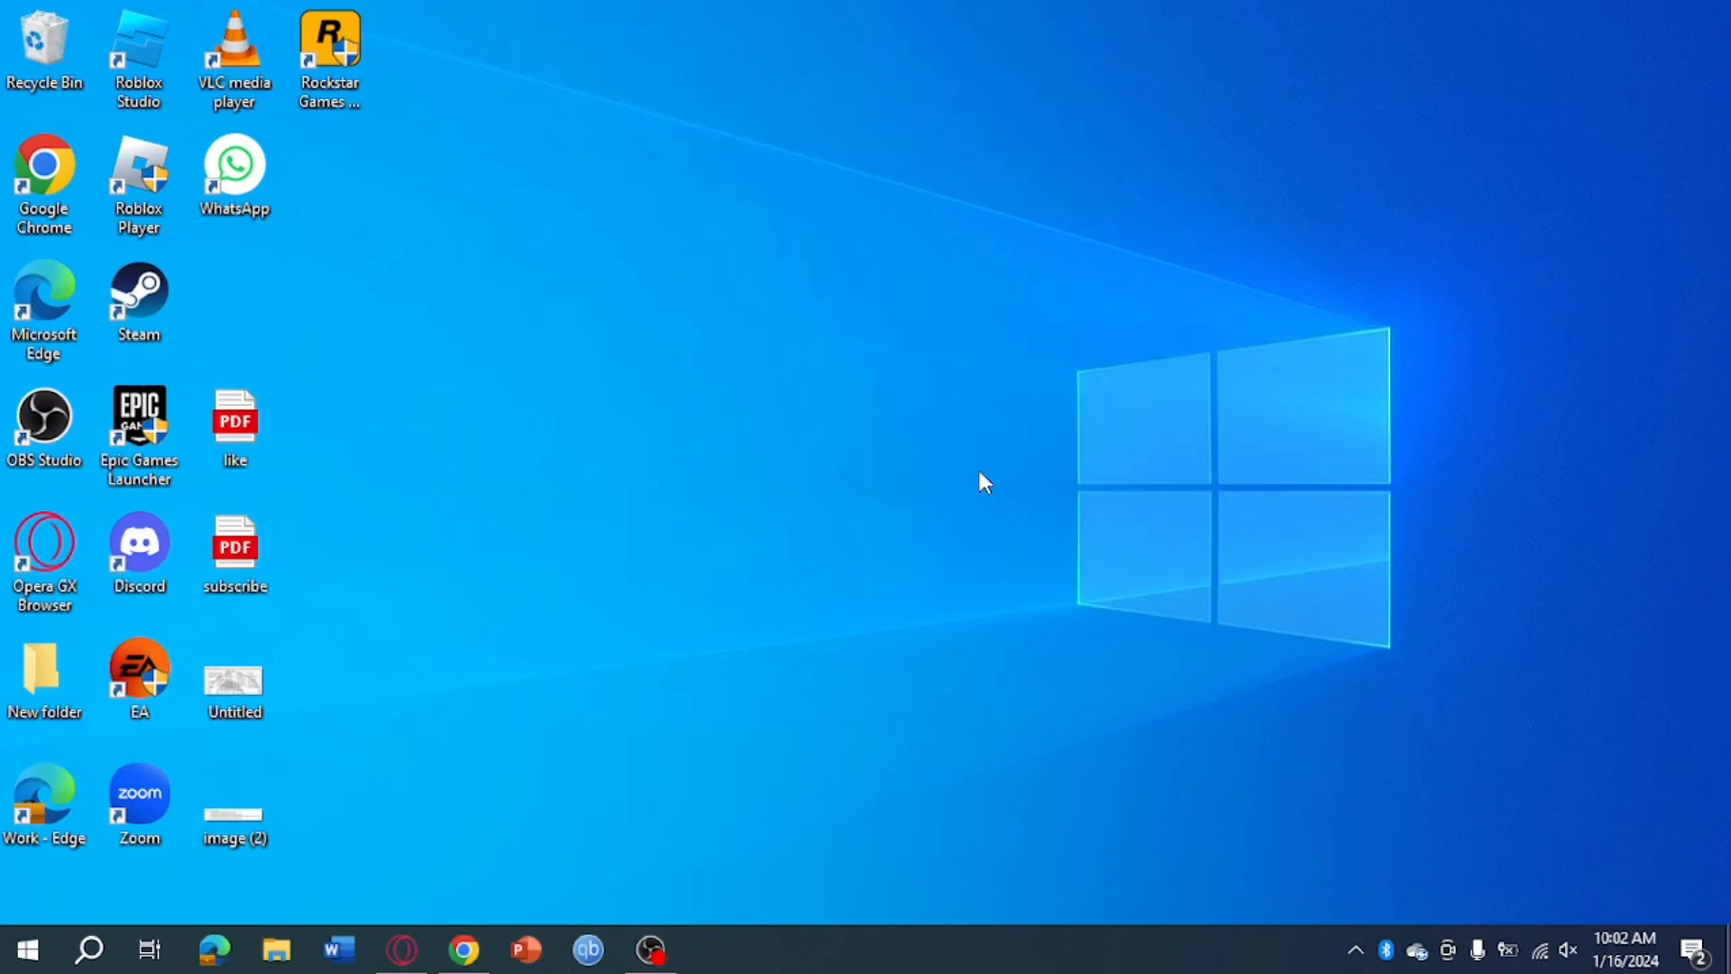
Step: Search Google for 'kaspersky antivirus' and open the Download Kaspersky Antivirus result
click(463, 950)
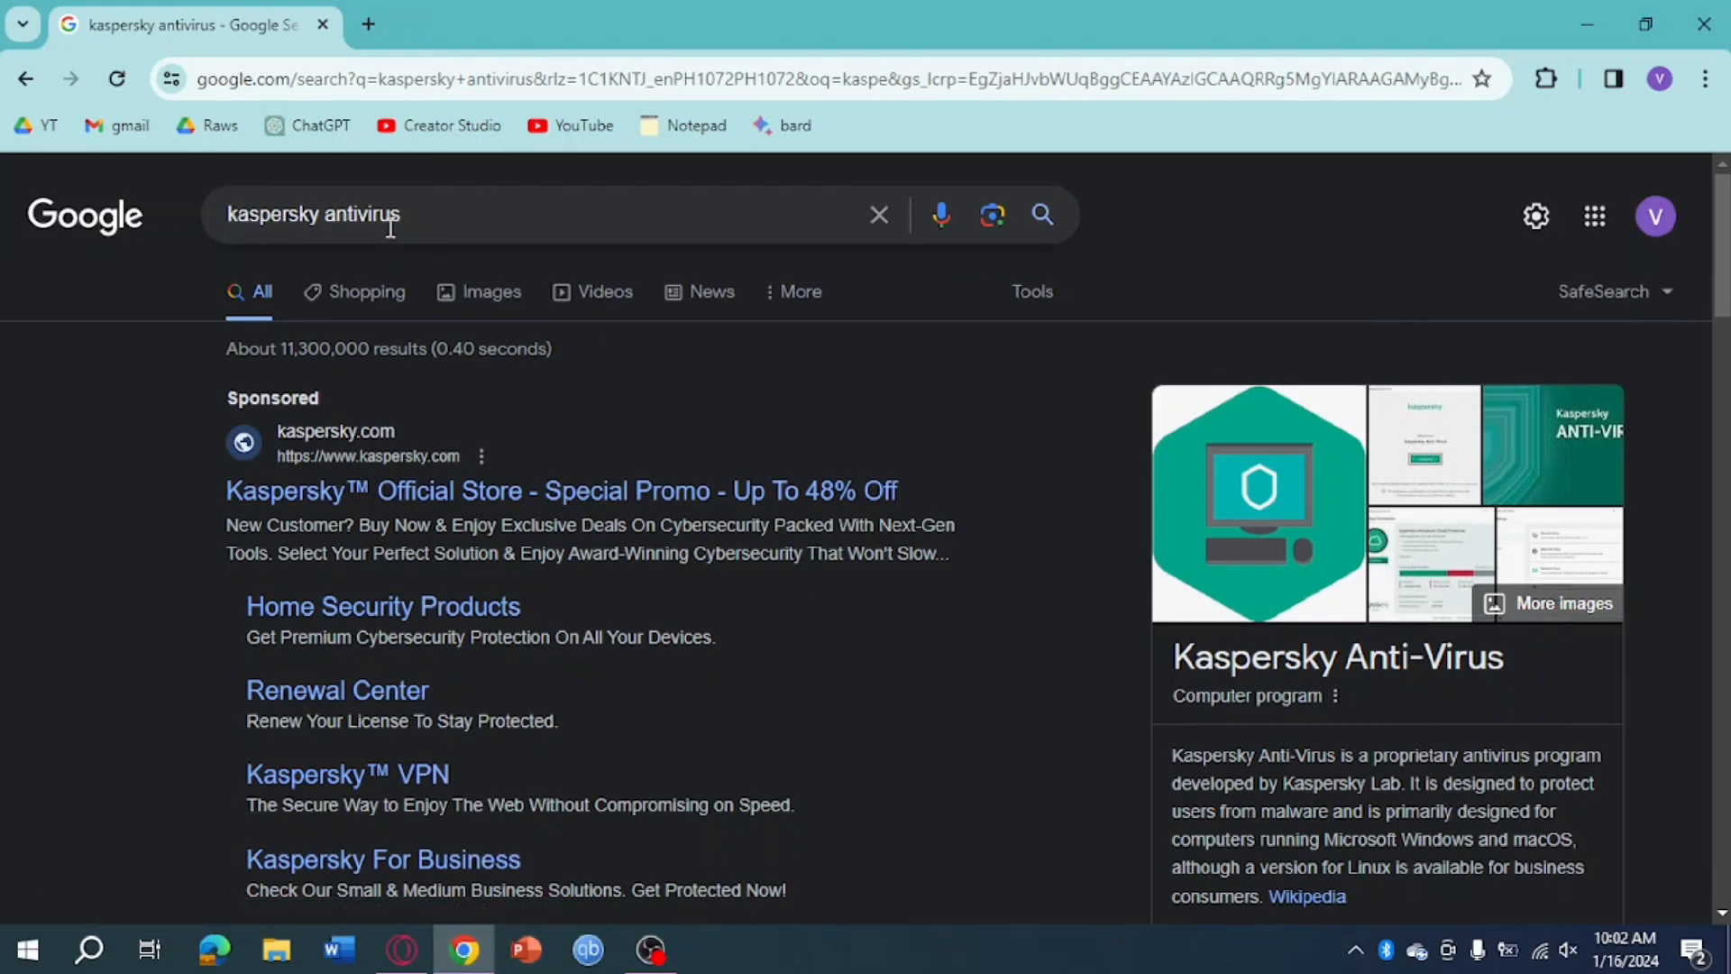
scroll(down, 3)
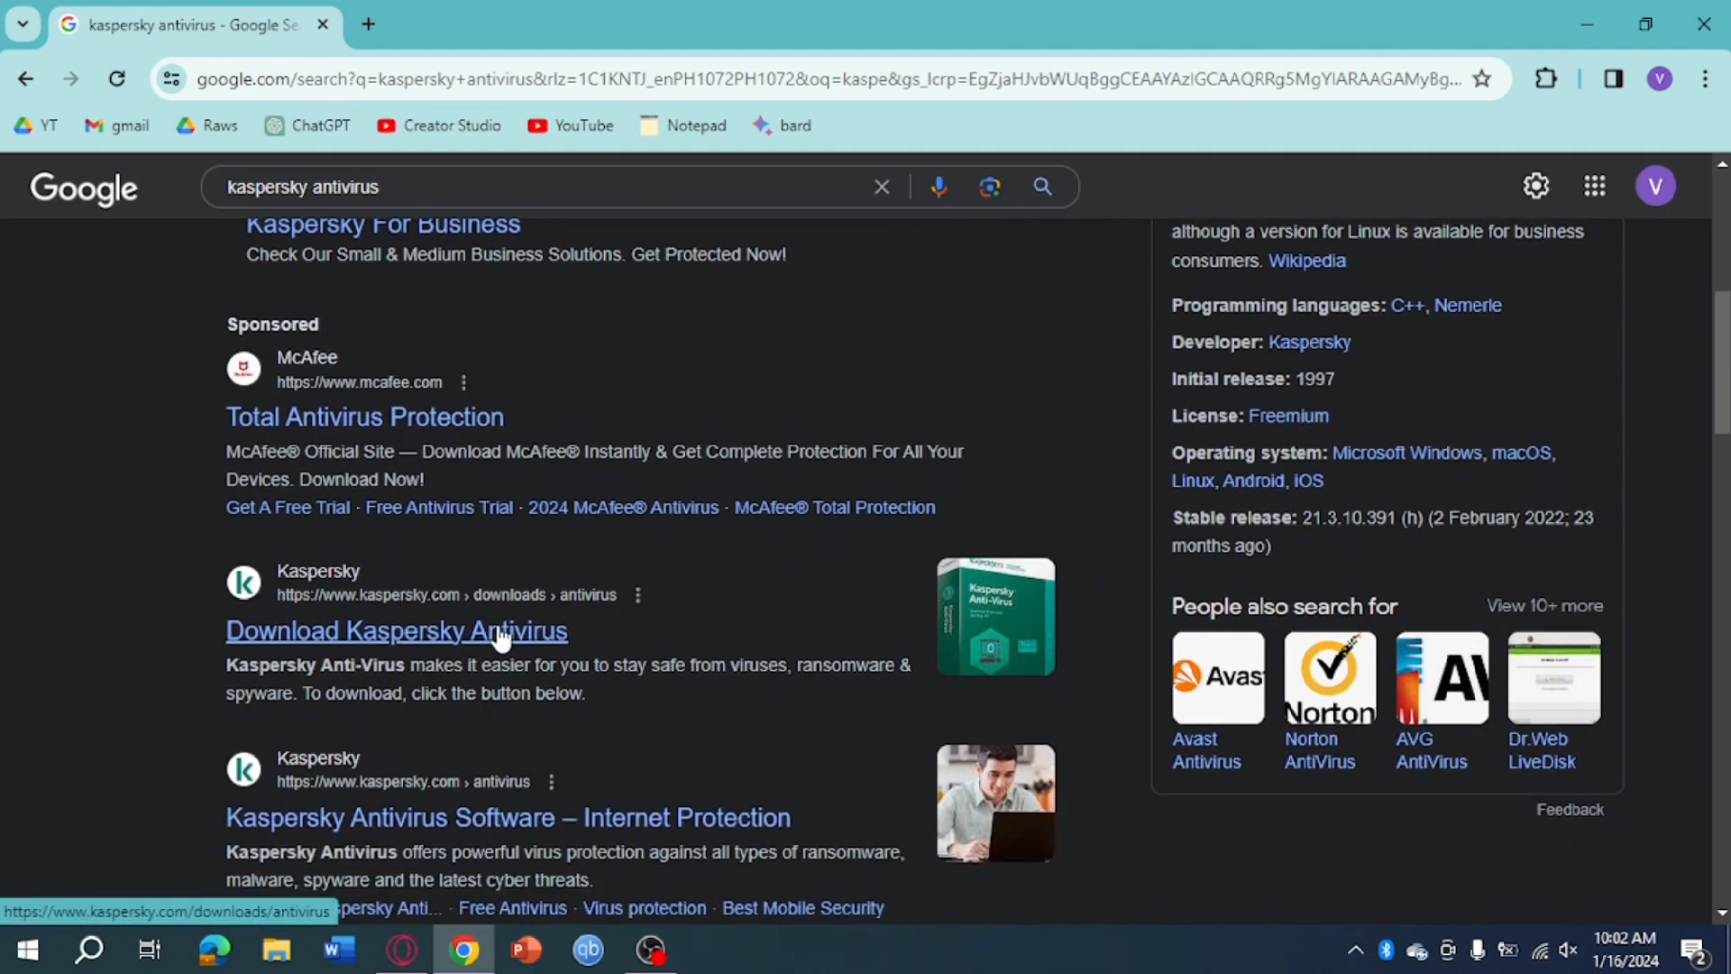
click(395, 631)
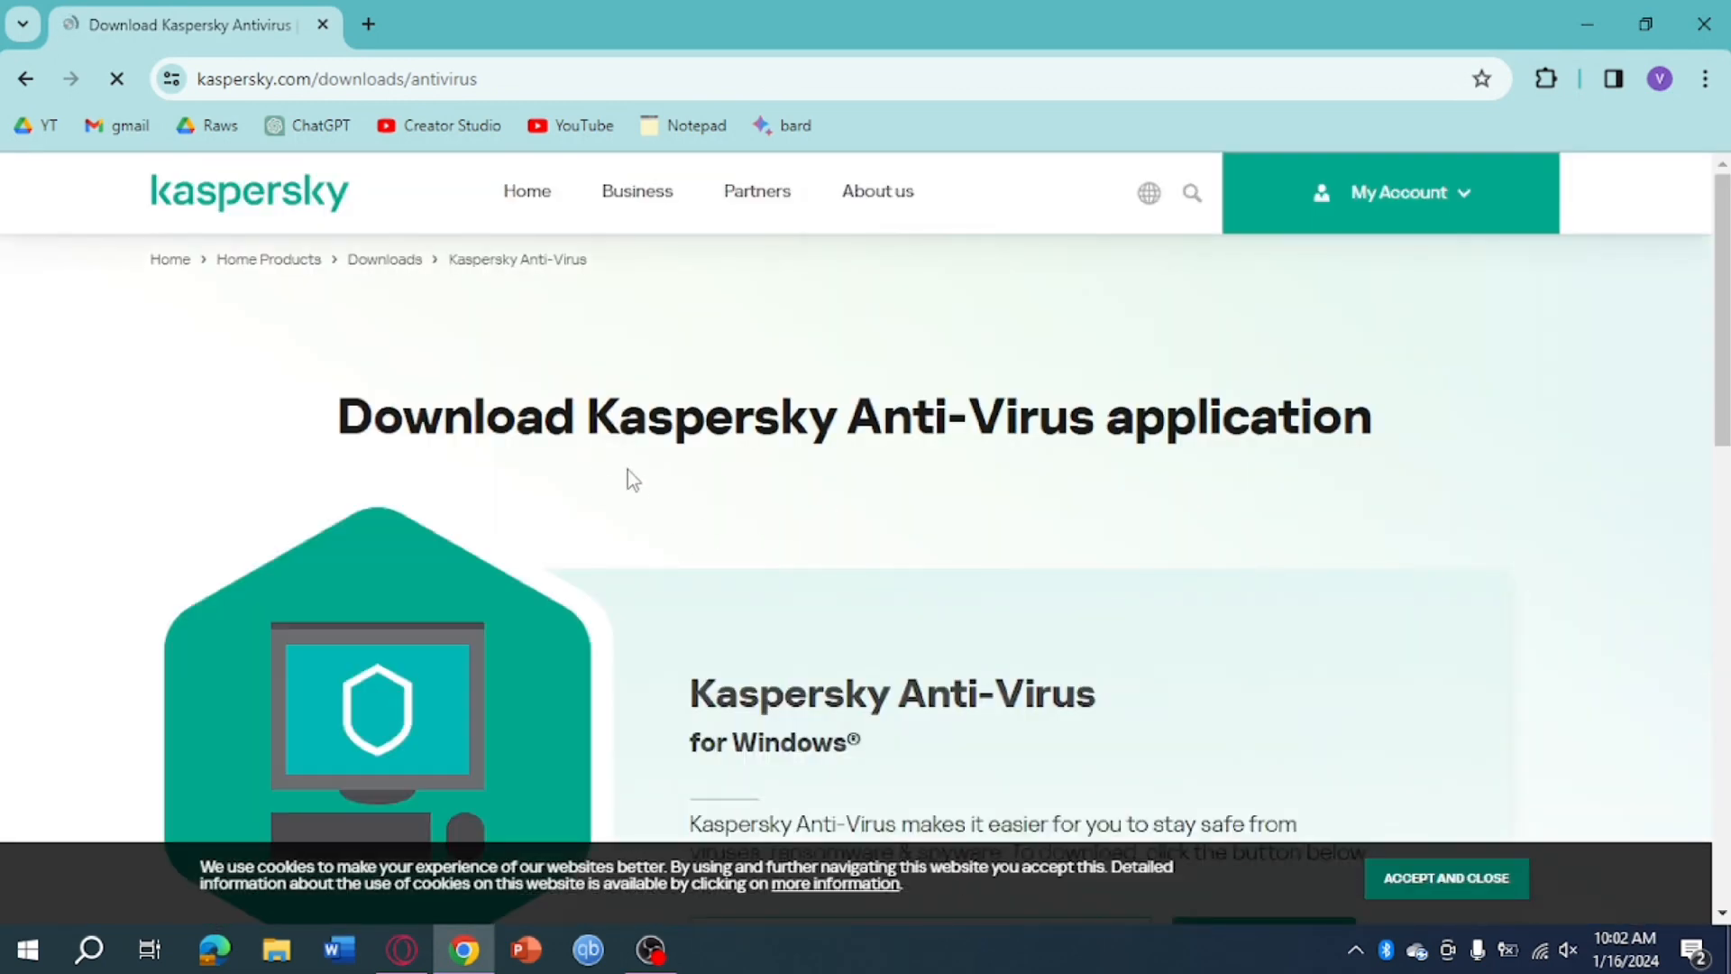
Step: Start the Windows installer download with the Global region; Chrome blocks it as unverified
scroll(down, 3)
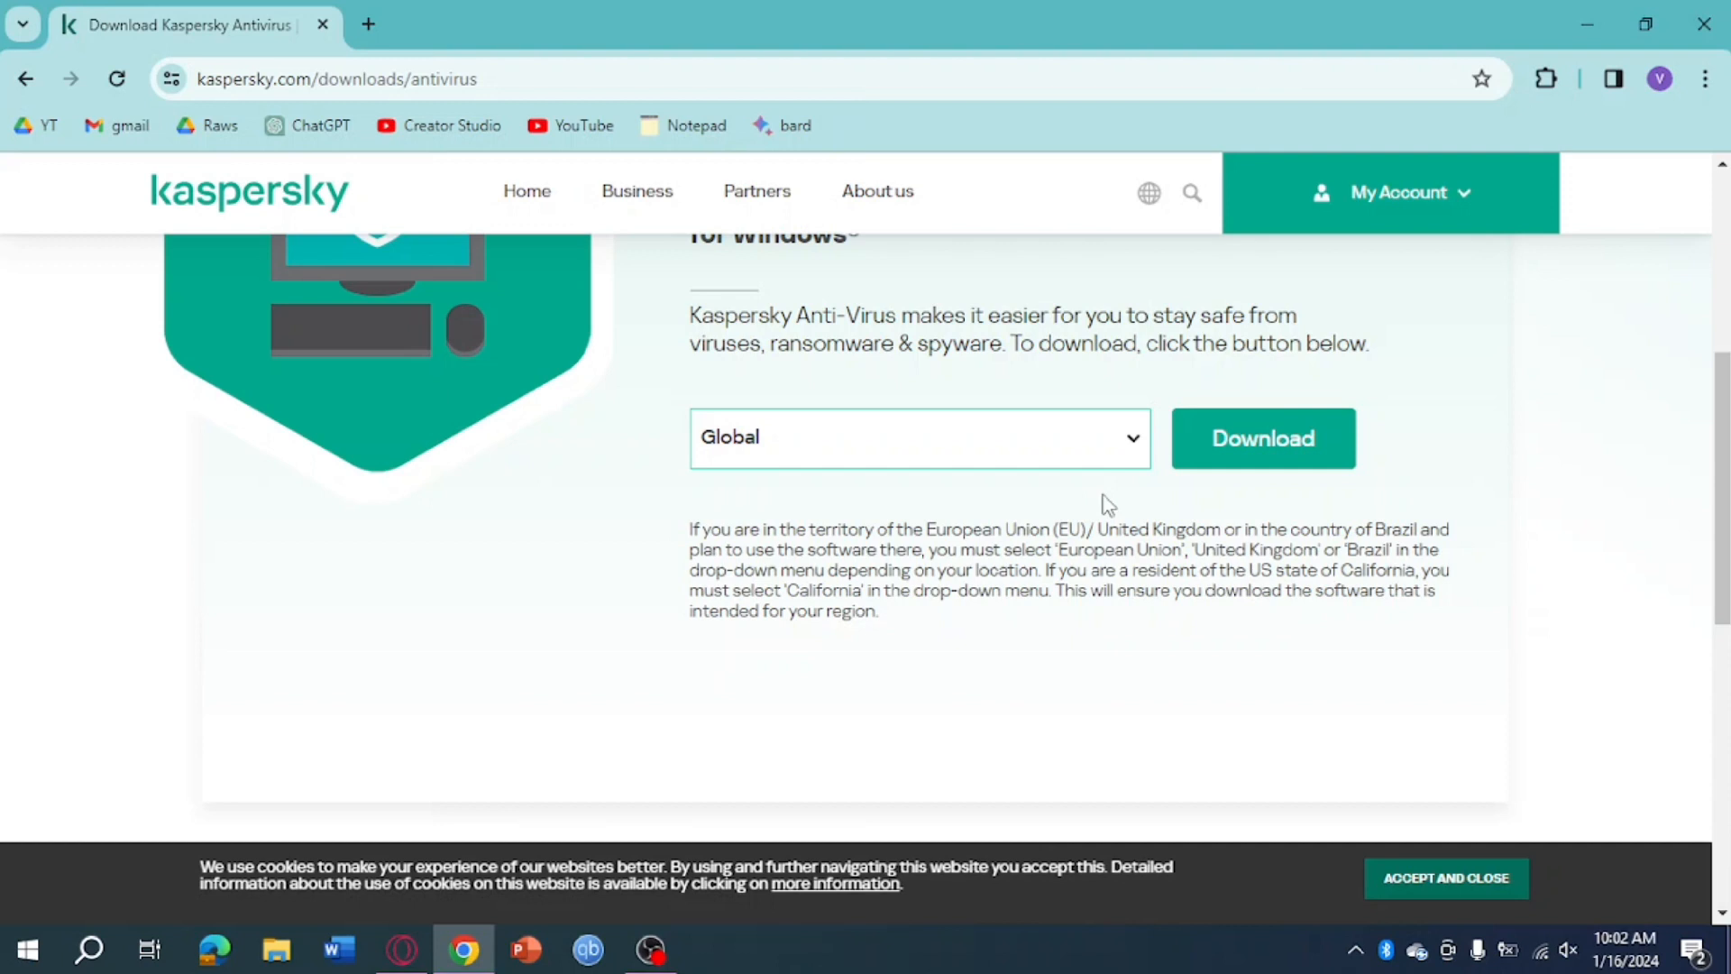
click(917, 436)
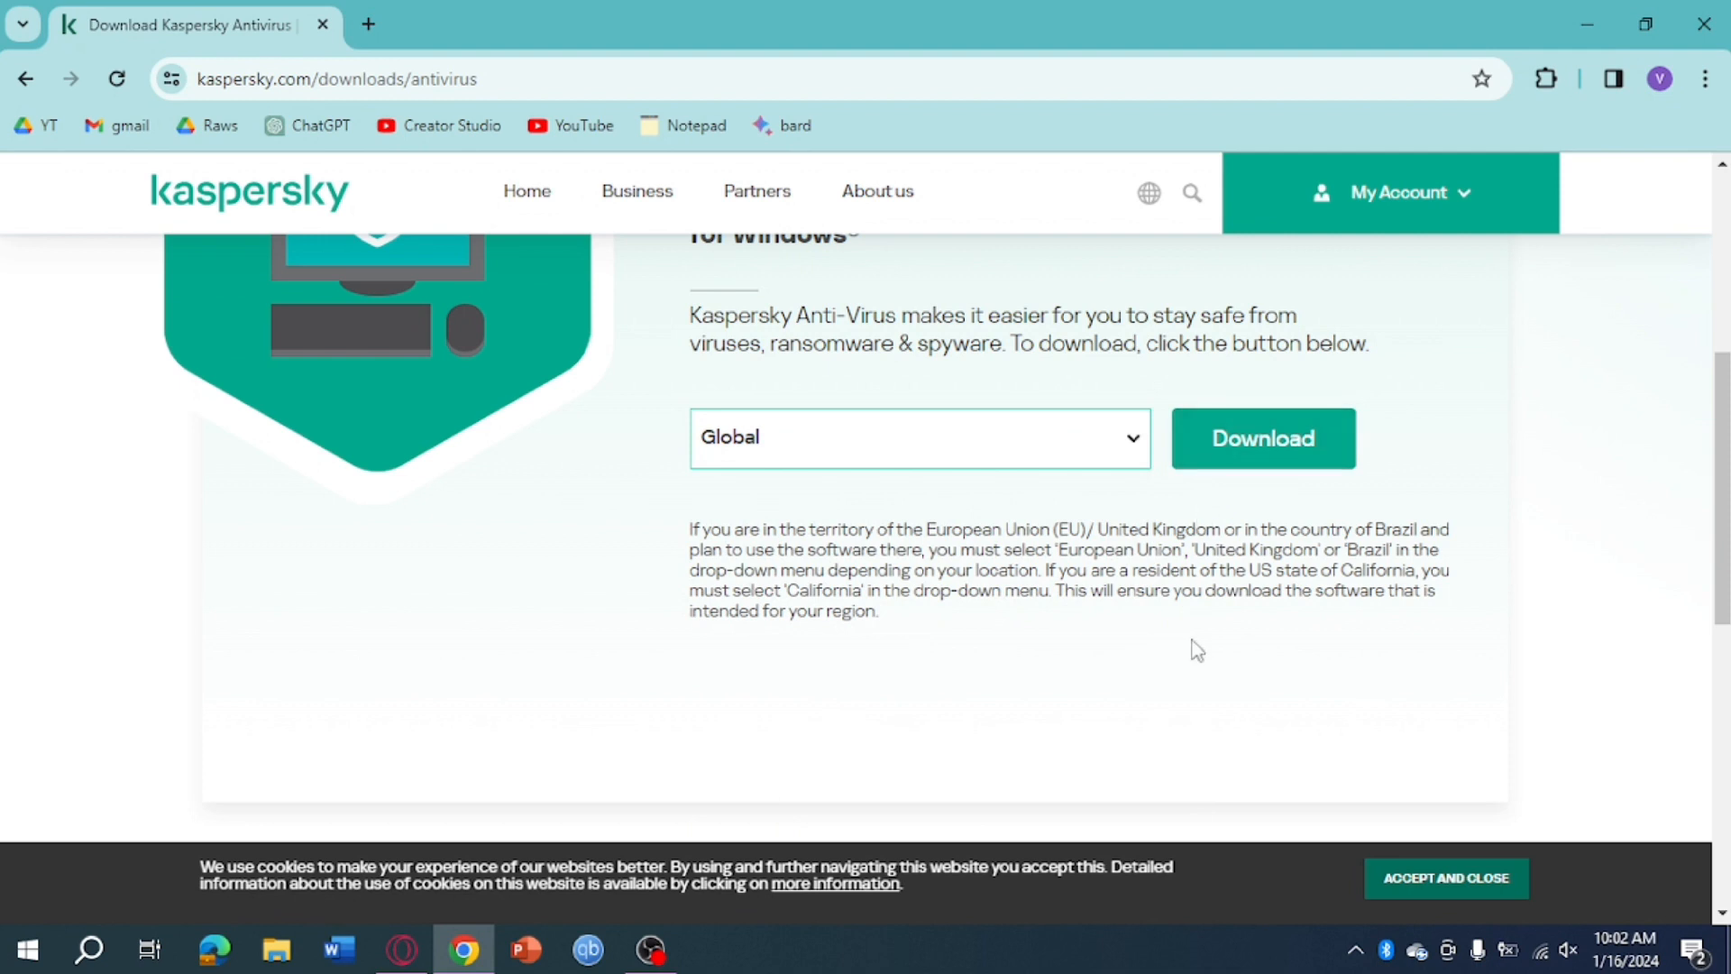
click(1262, 438)
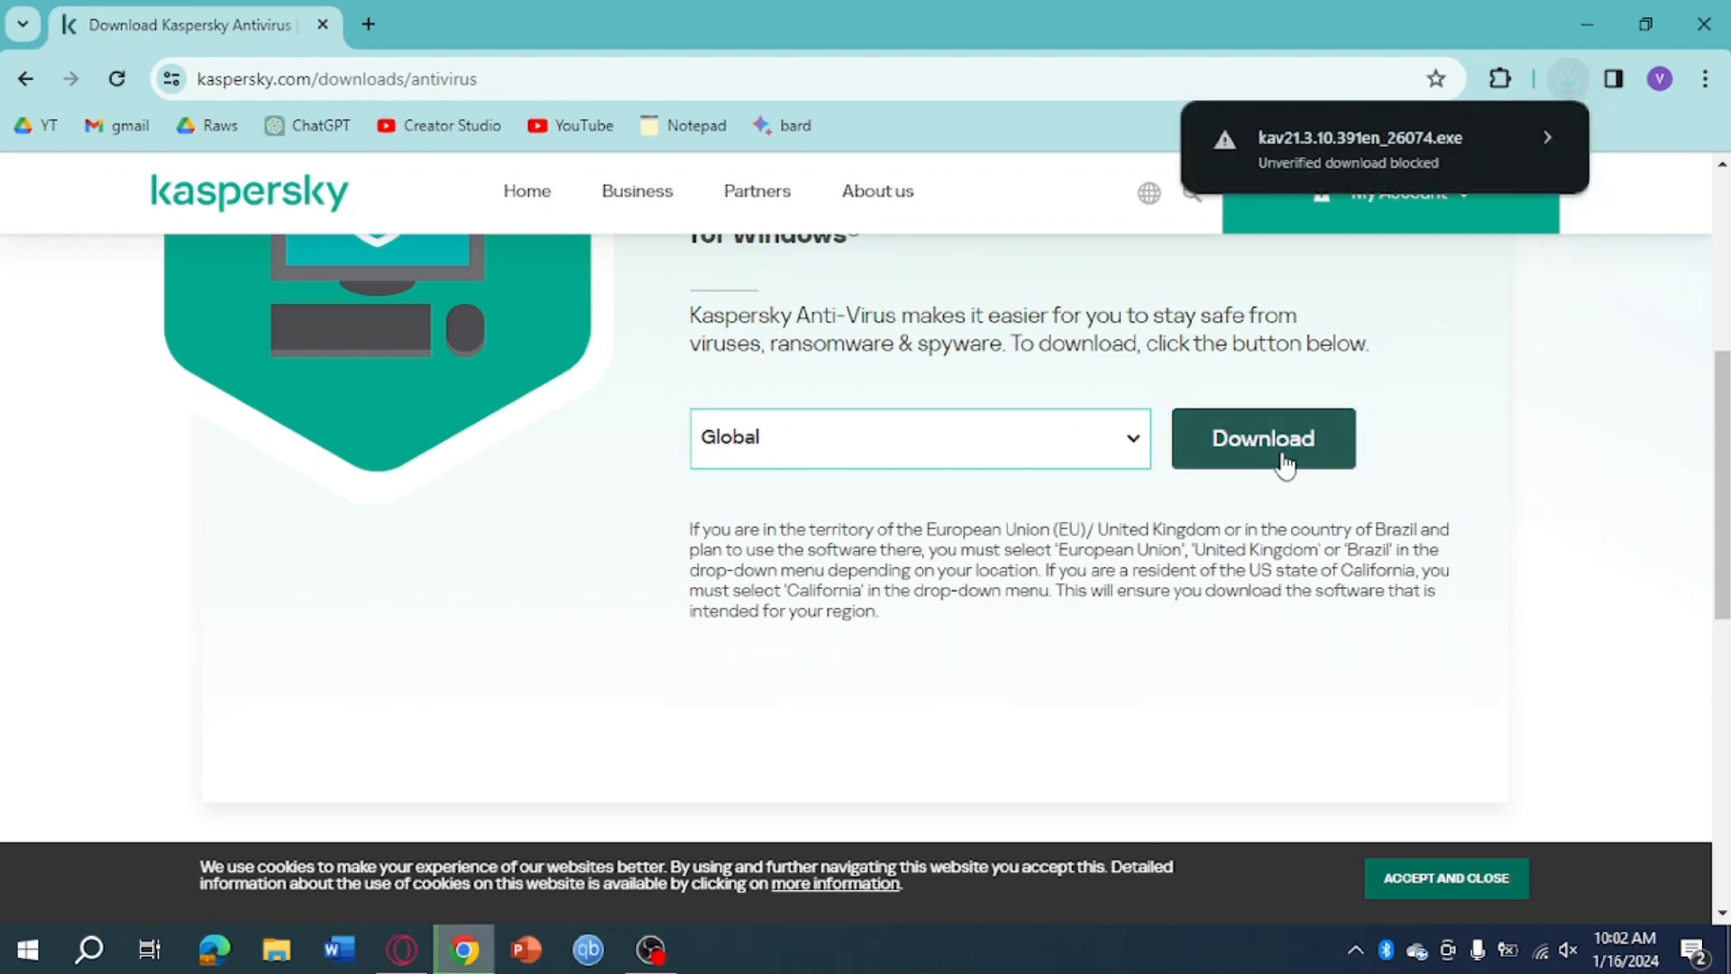
mouse_move(1567, 78)
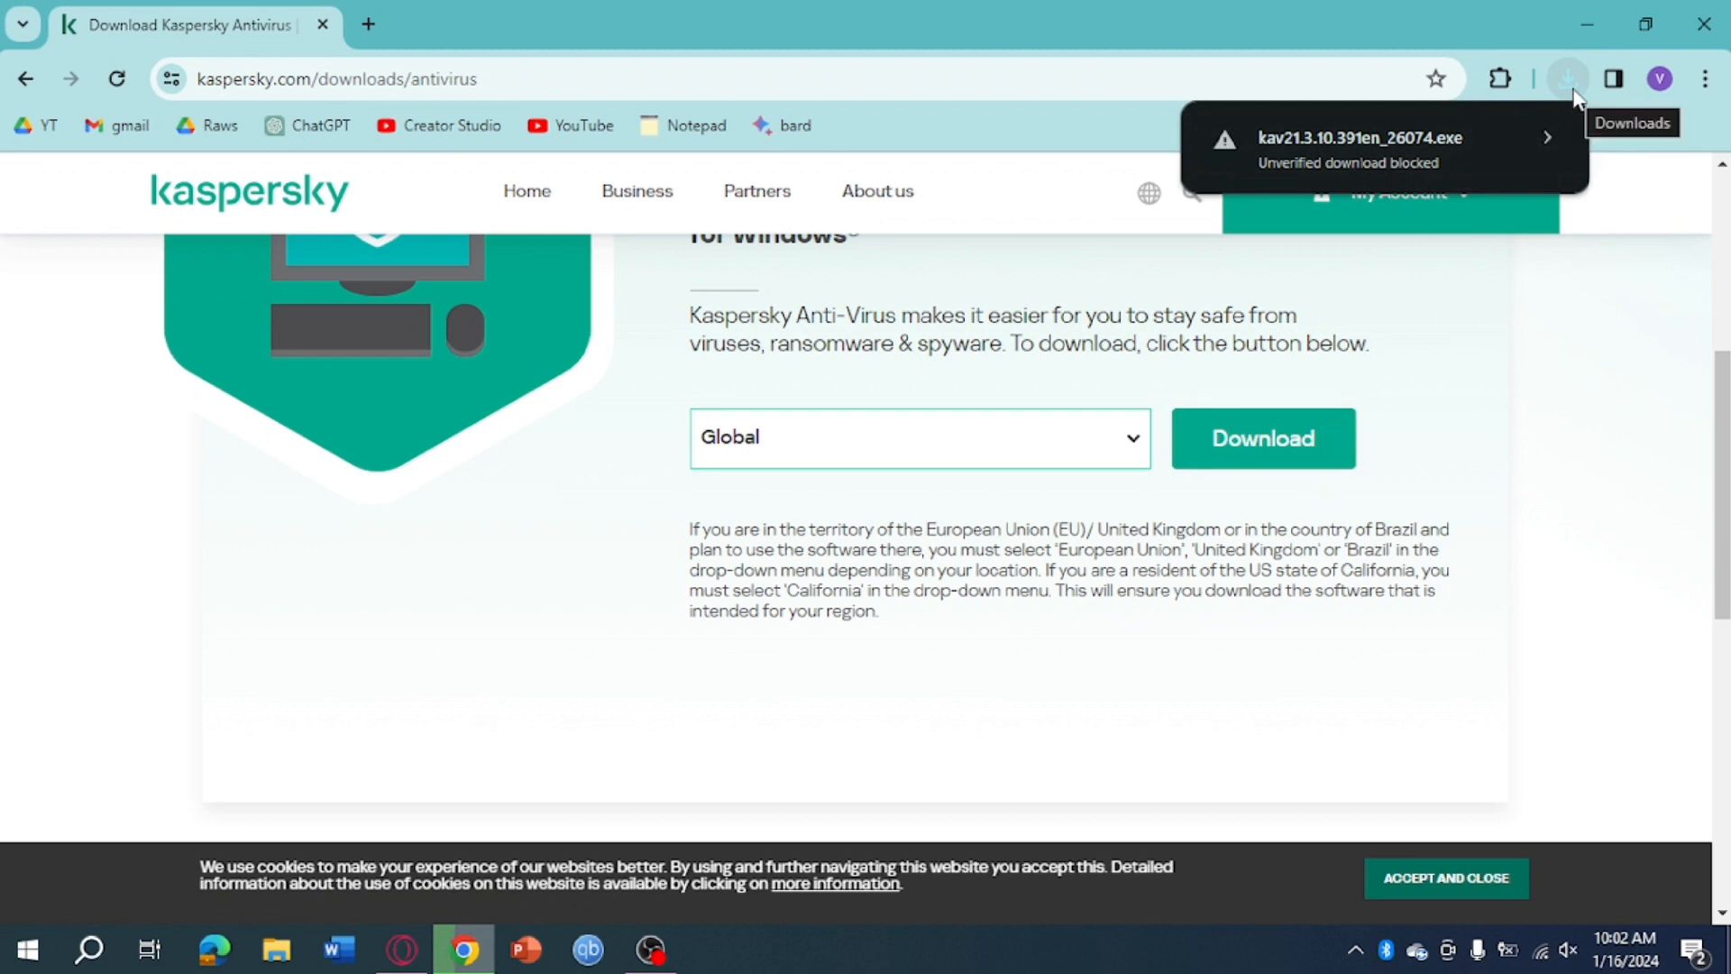
Step: Keep the blocked kav21.3.10.391en_26074.exe download anyway so it finishes as Done, 2.6 MB
click(1565, 78)
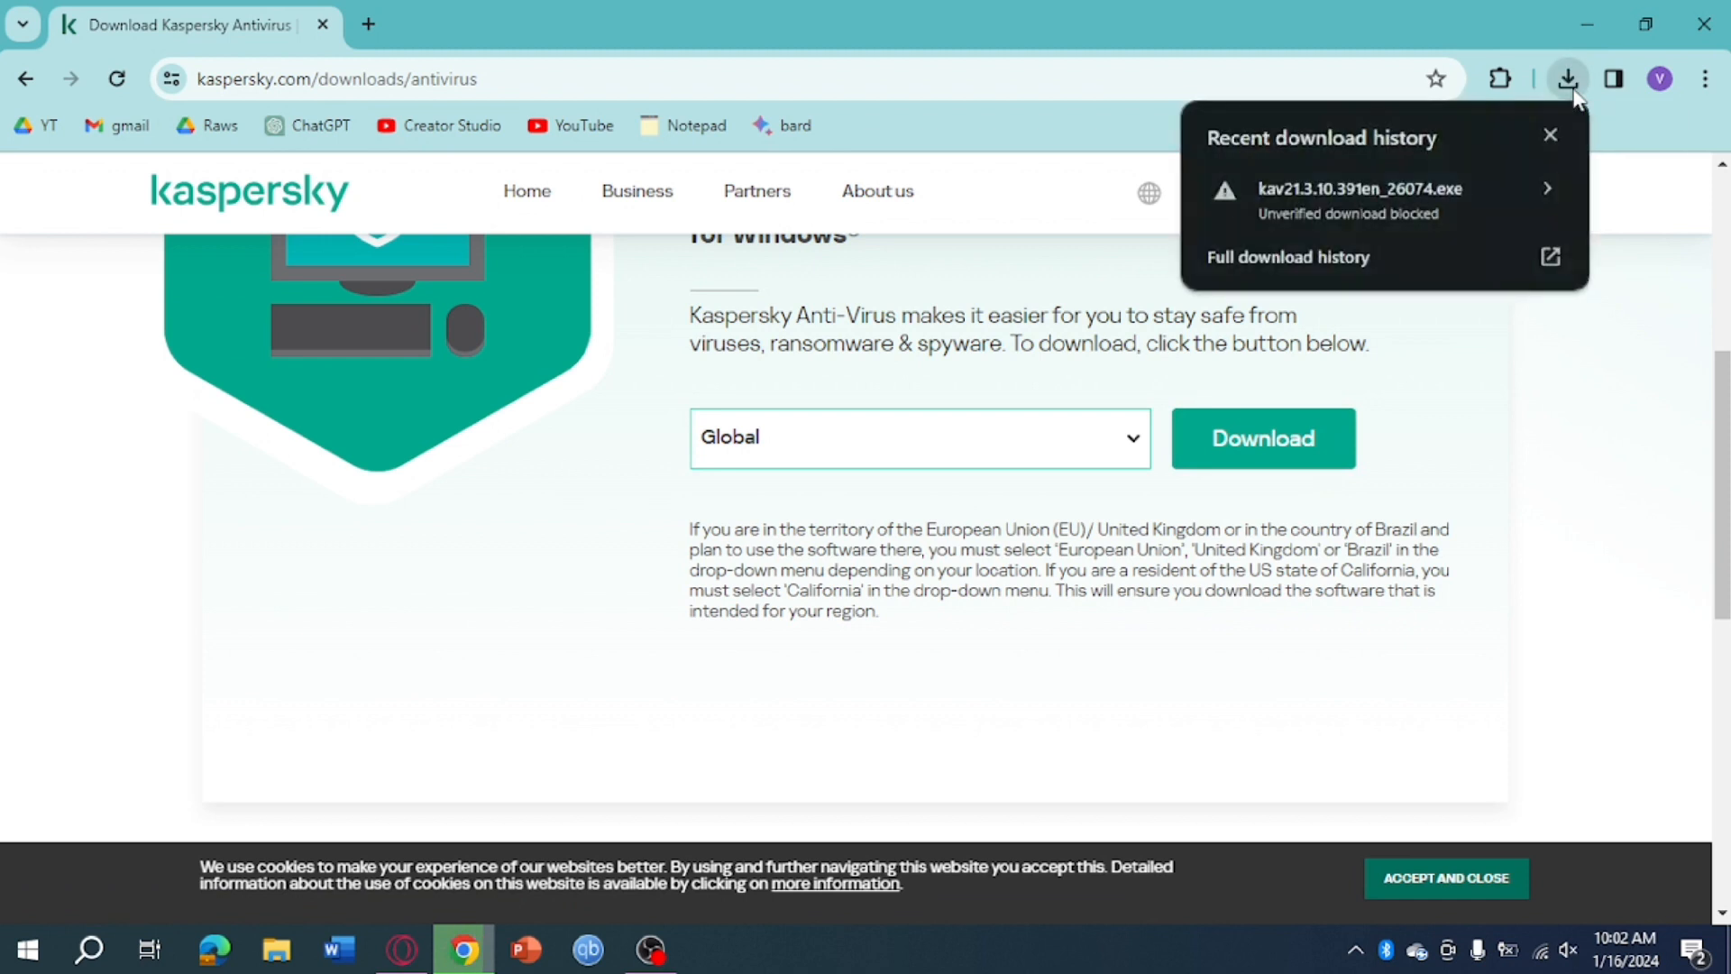
mouse_move(1504, 209)
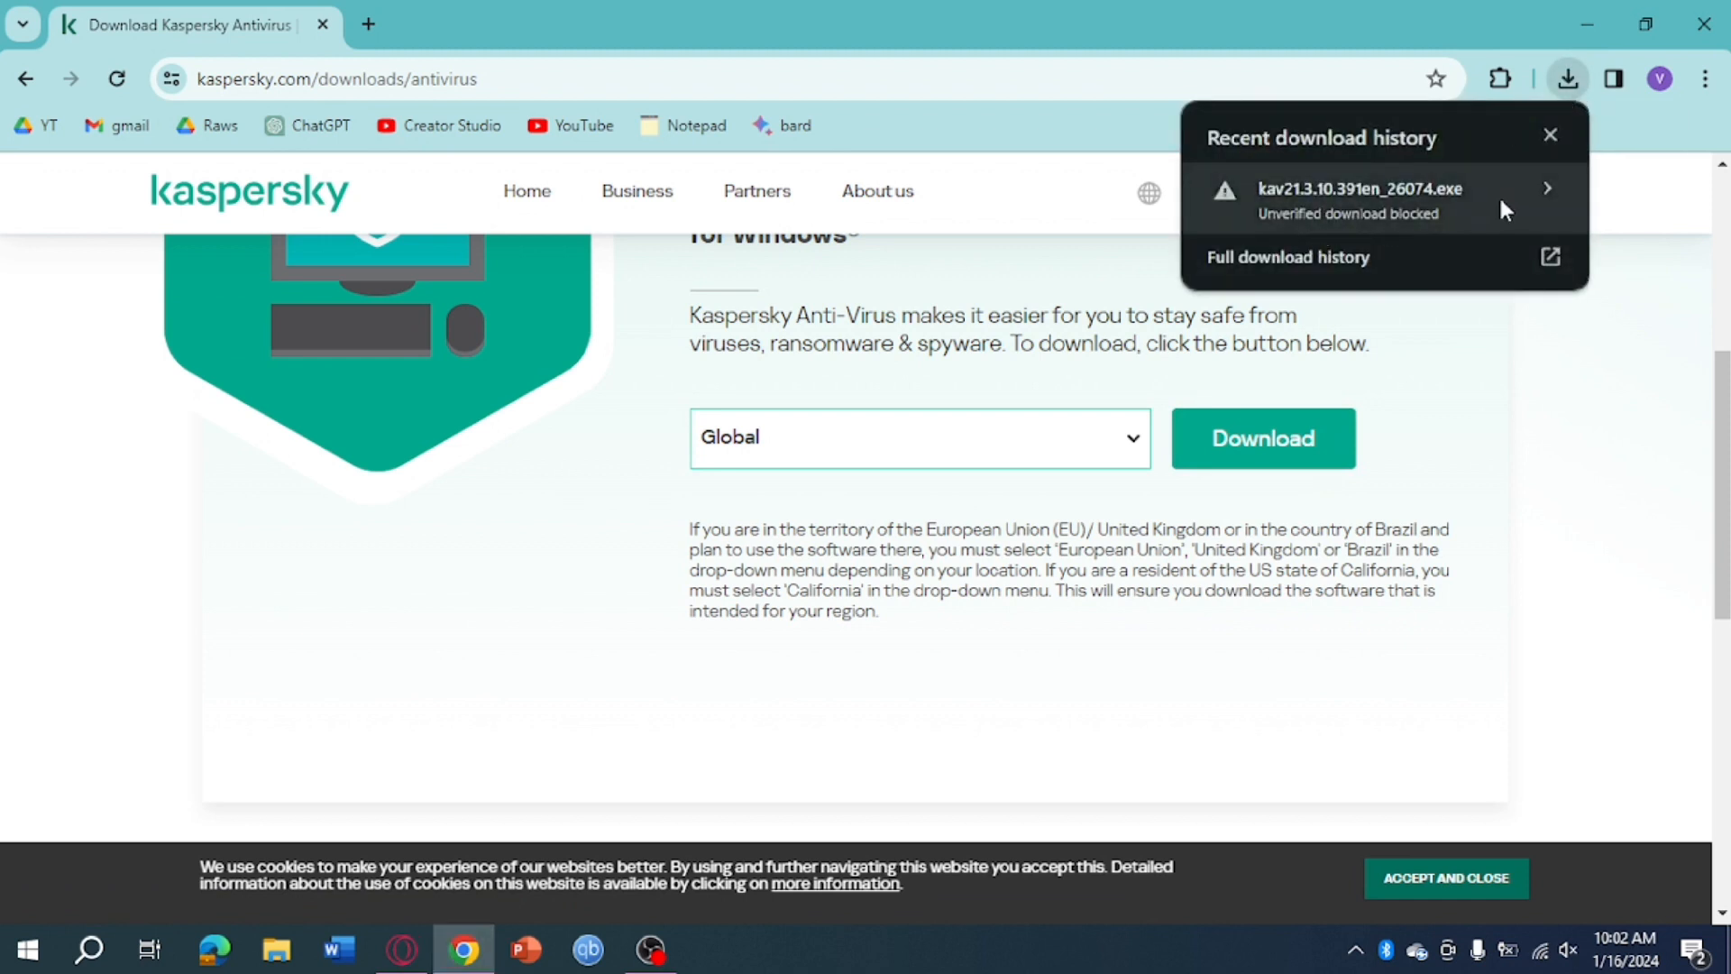
click(1360, 189)
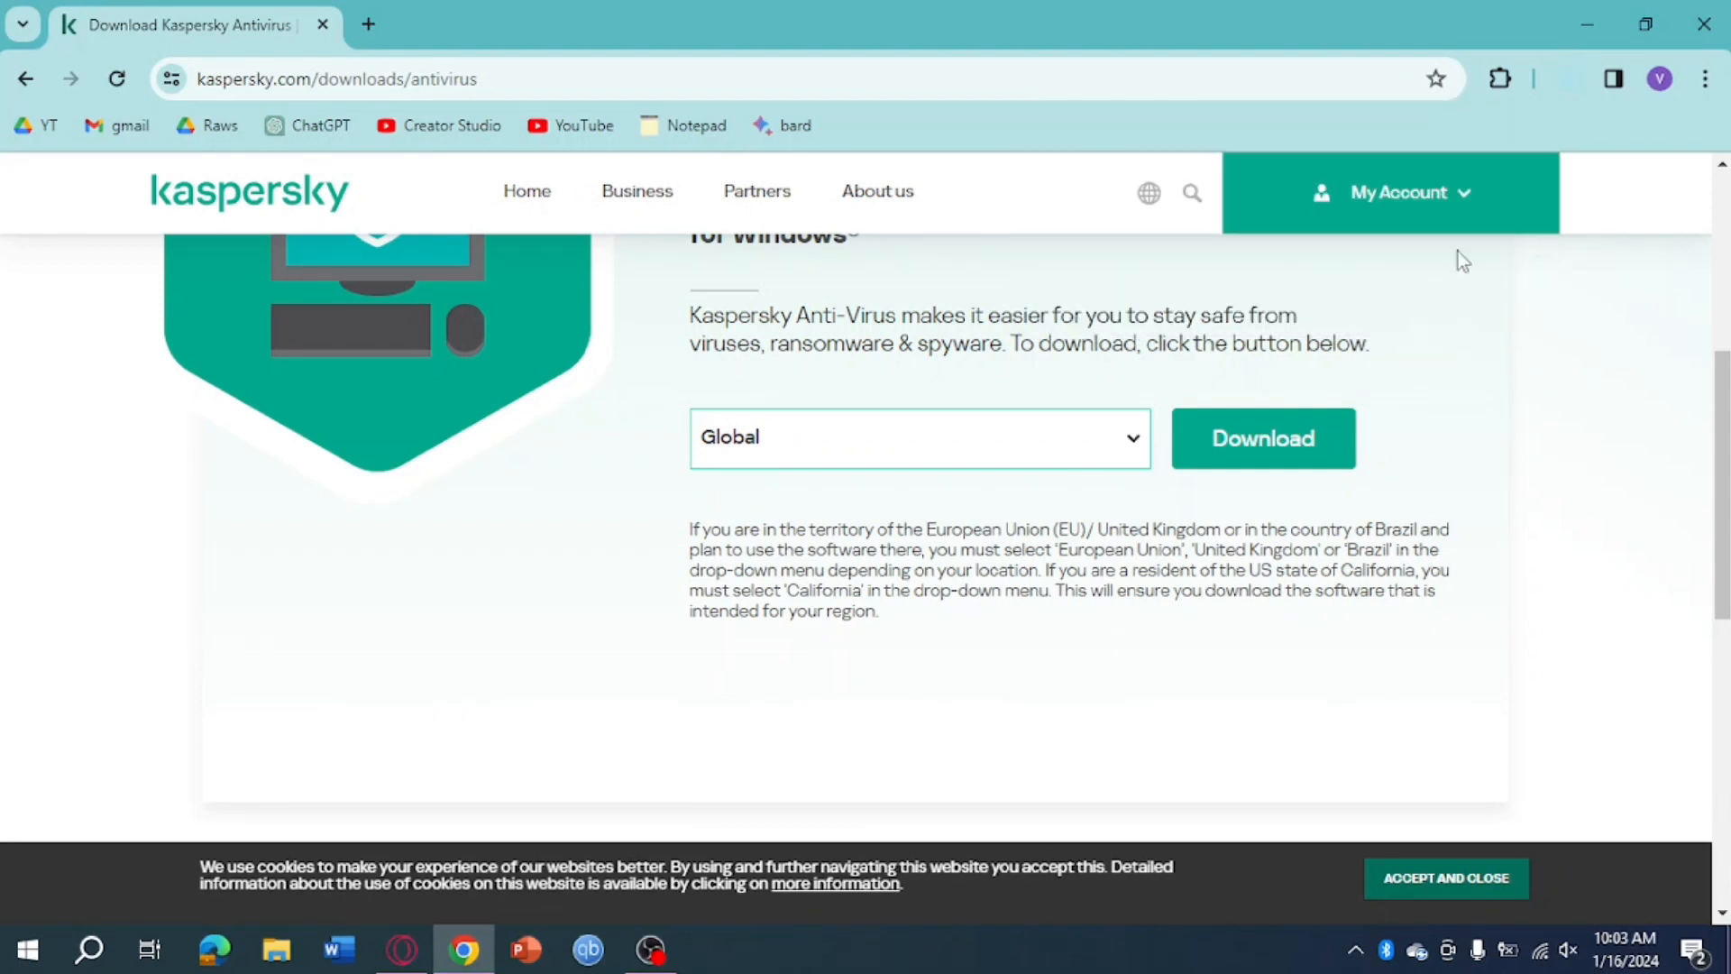
click(1567, 78)
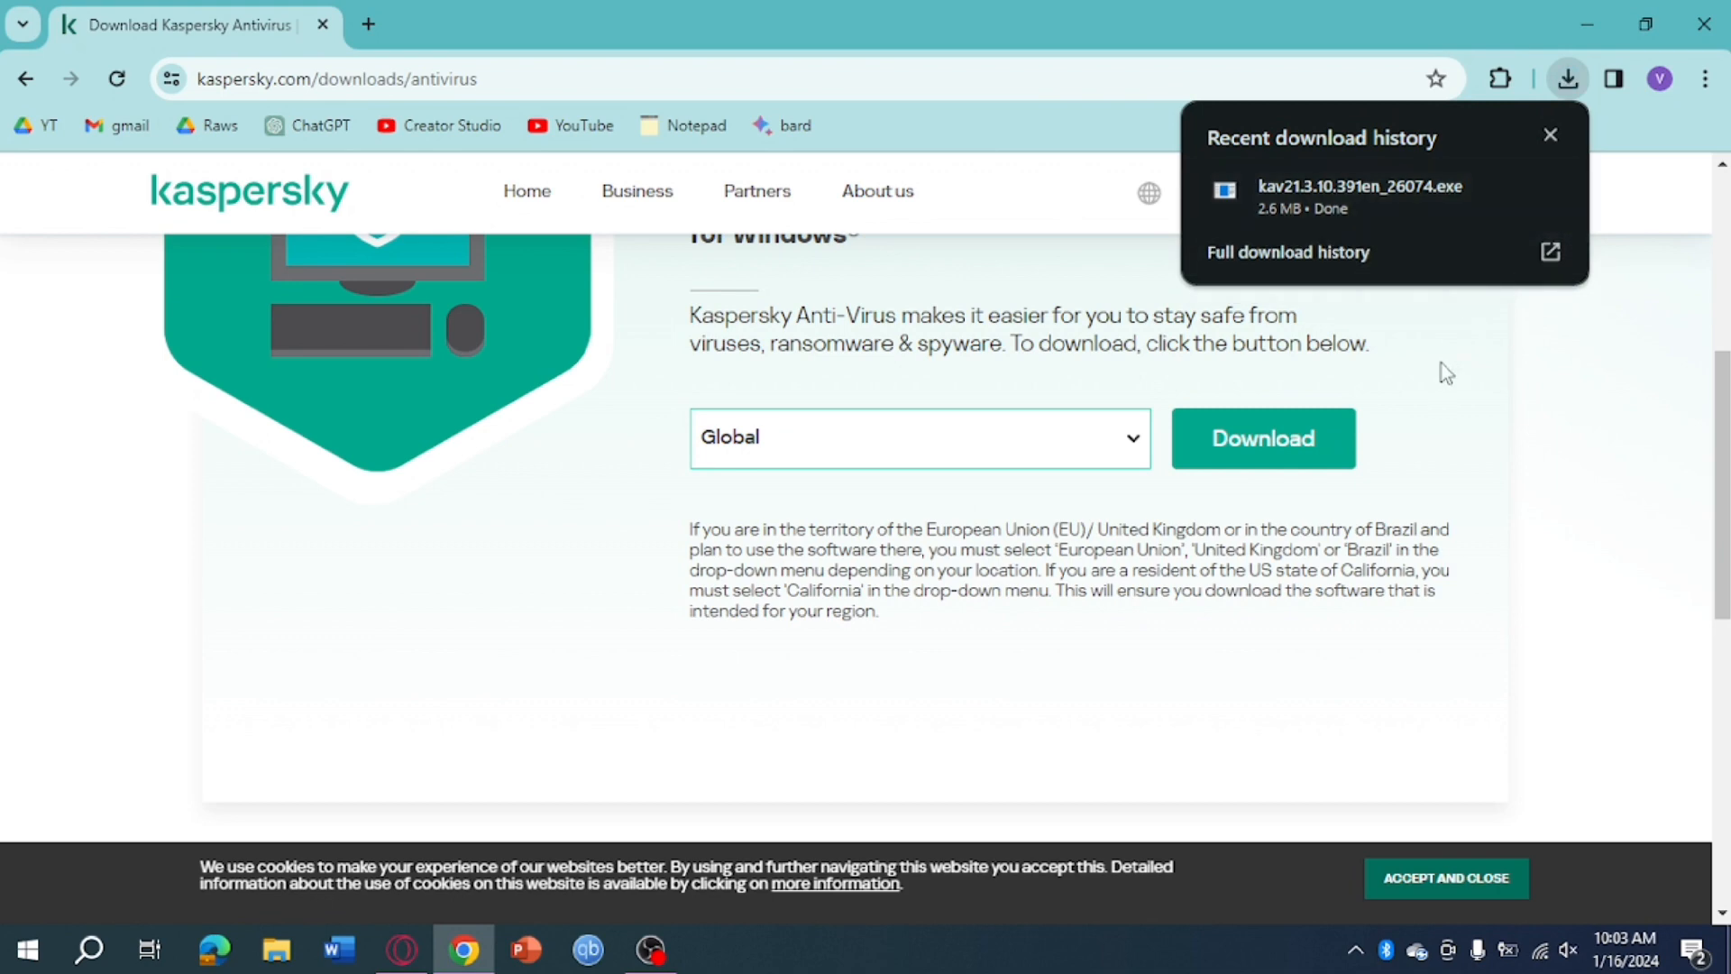
scroll(up, 3)
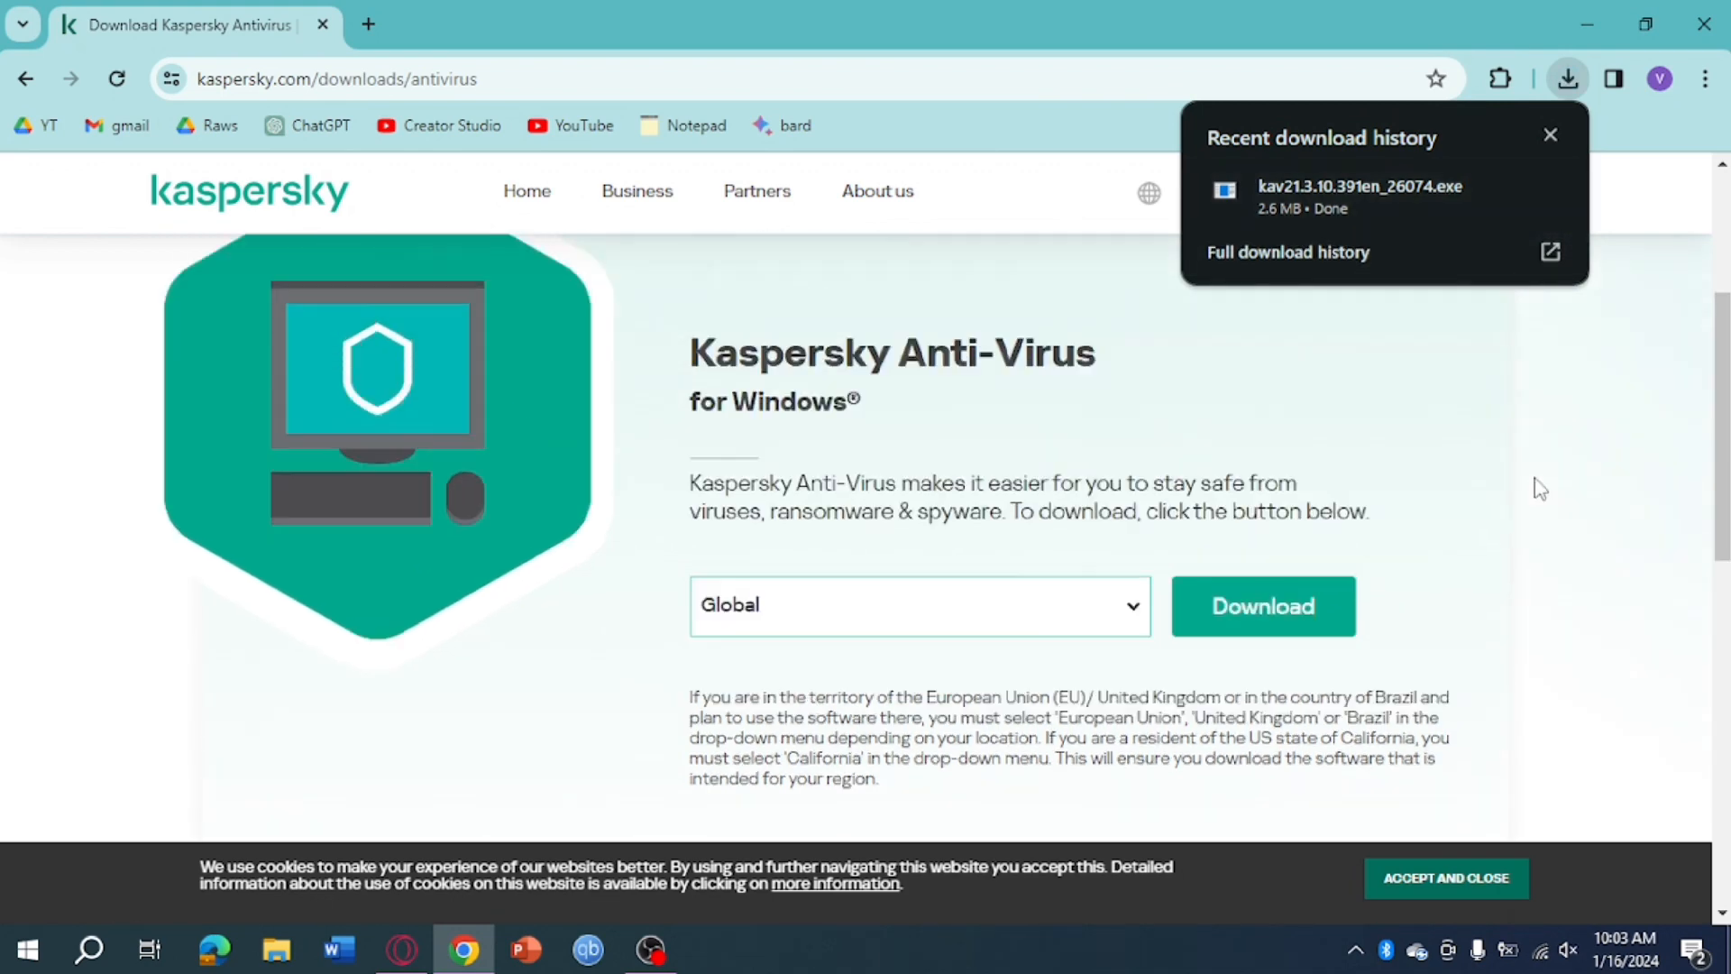
scroll(up, 3)
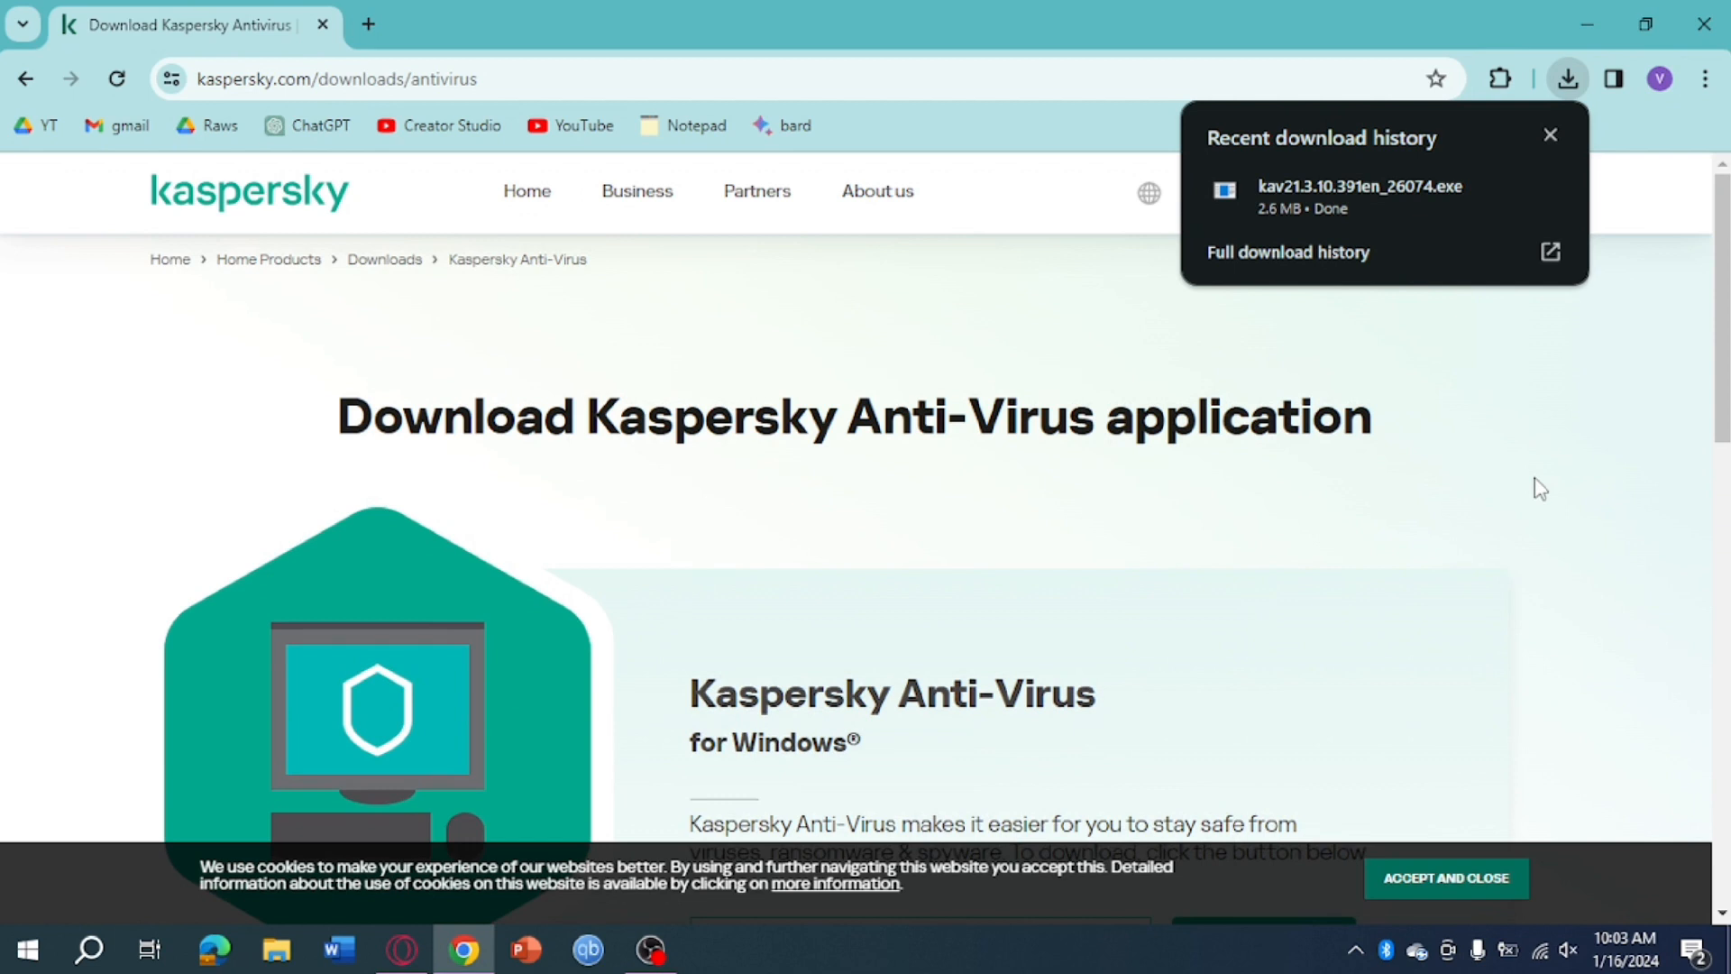
mouse_move(405, 241)
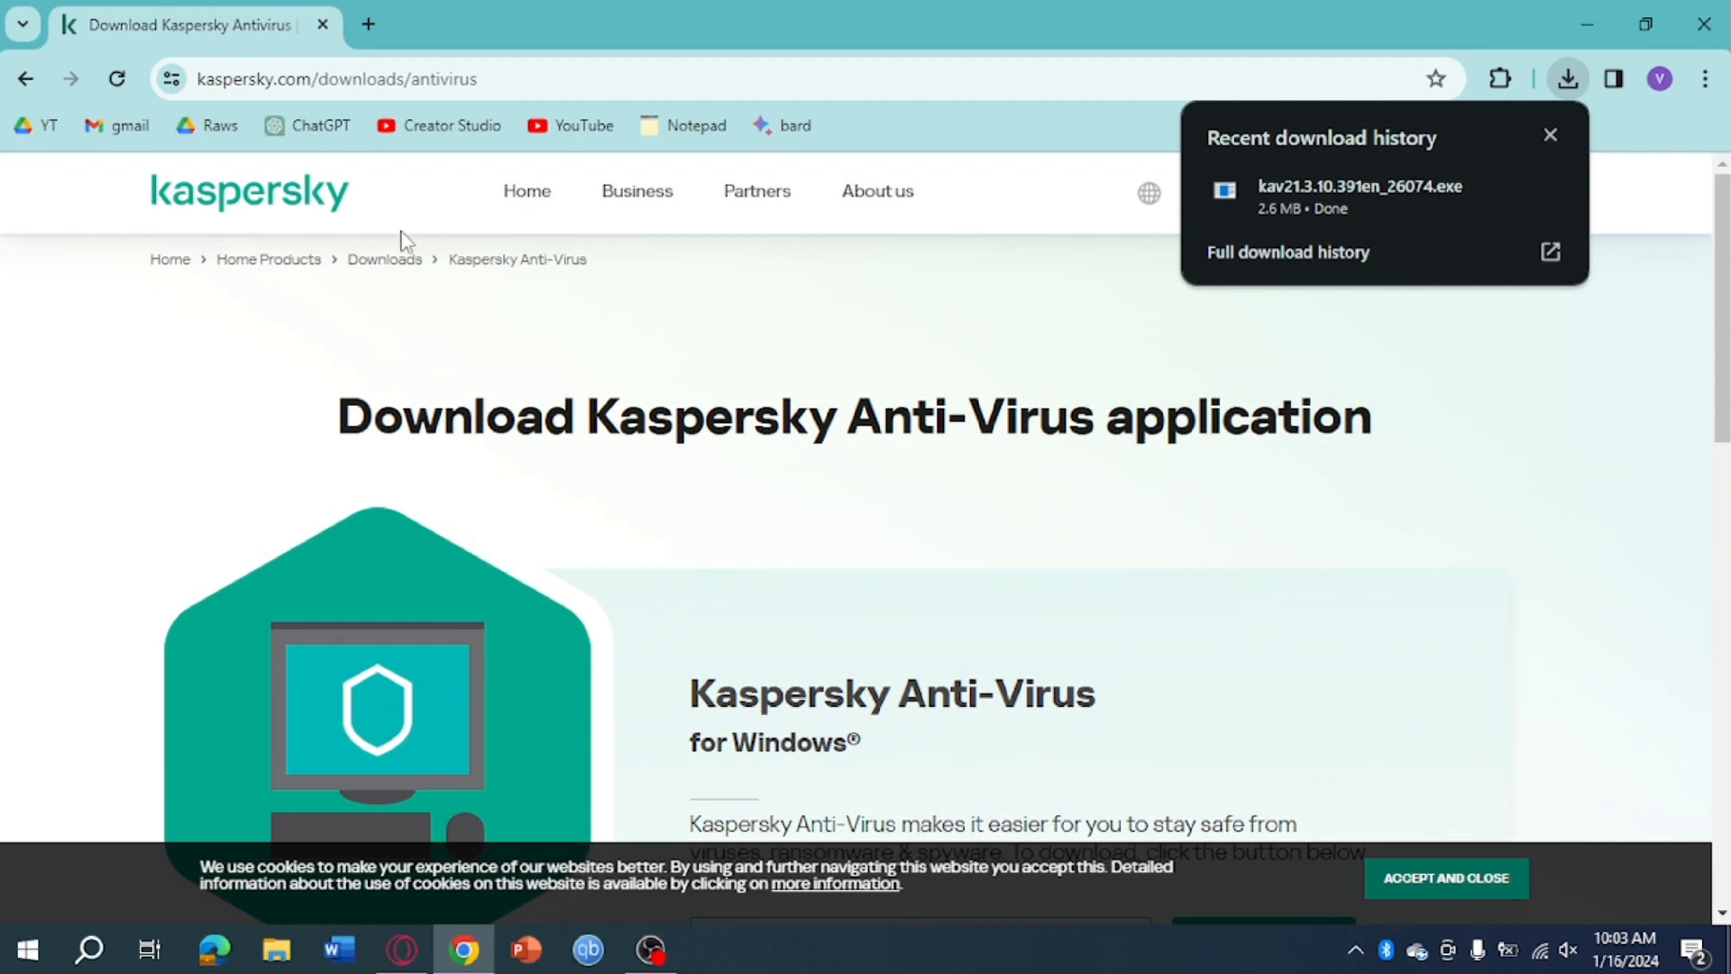
mouse_move(1441, 467)
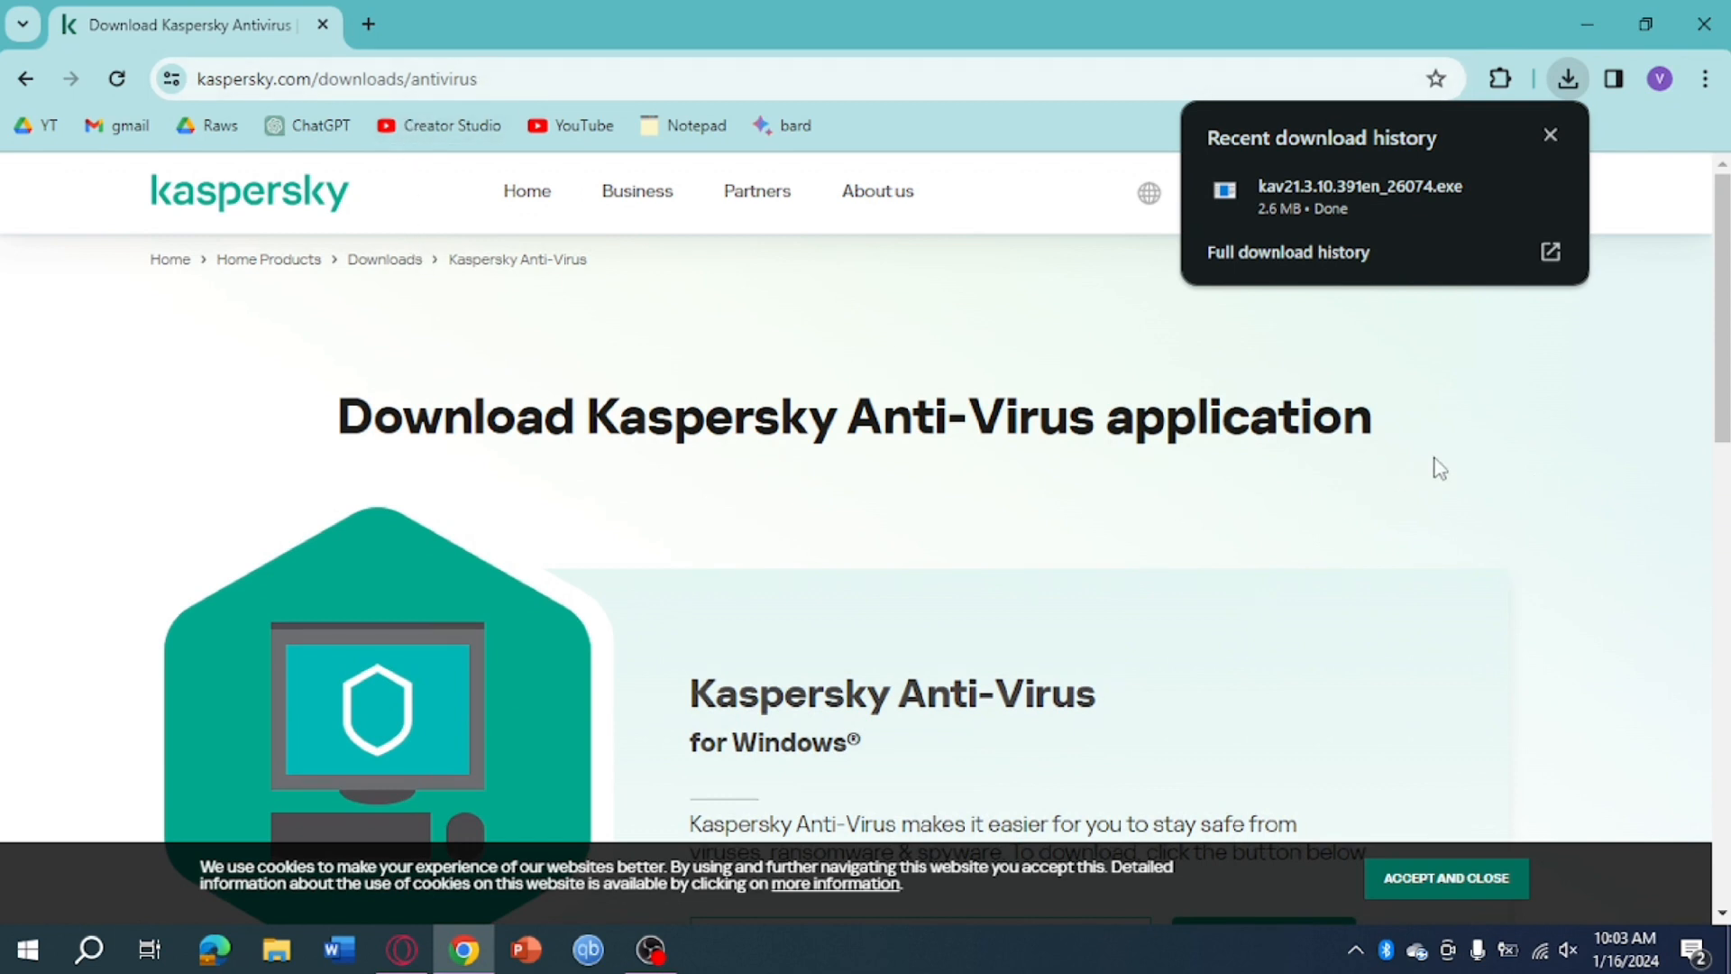
mouse_move(1464, 463)
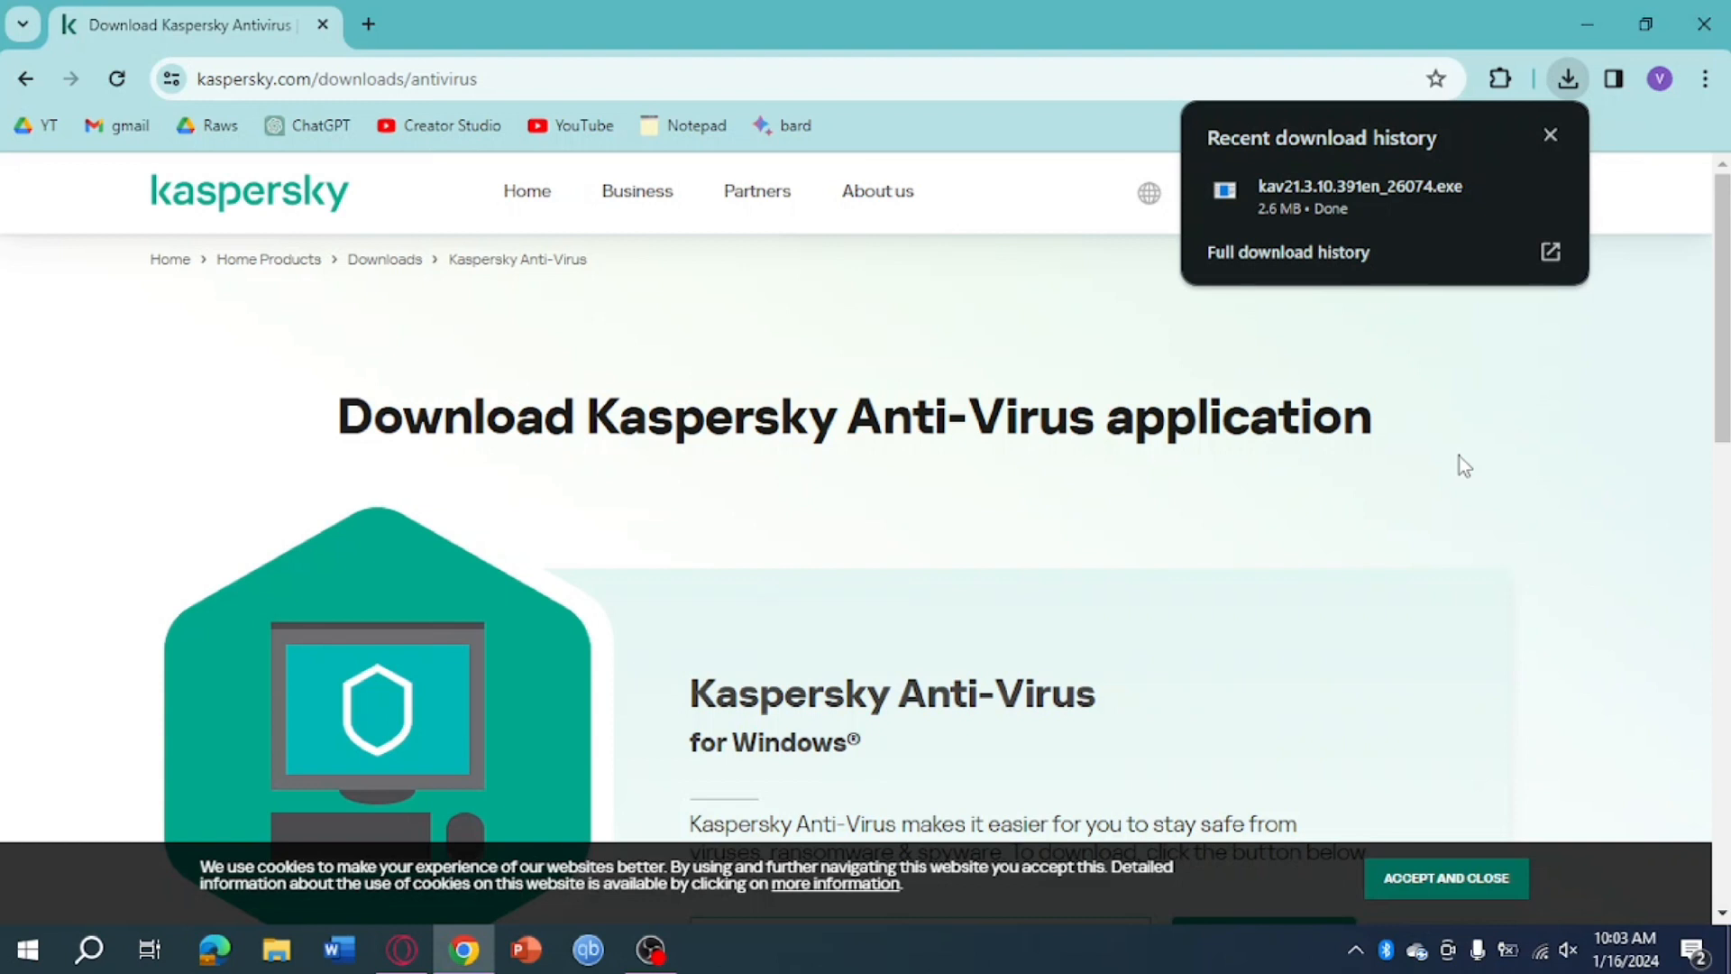
mouse_move(1470, 459)
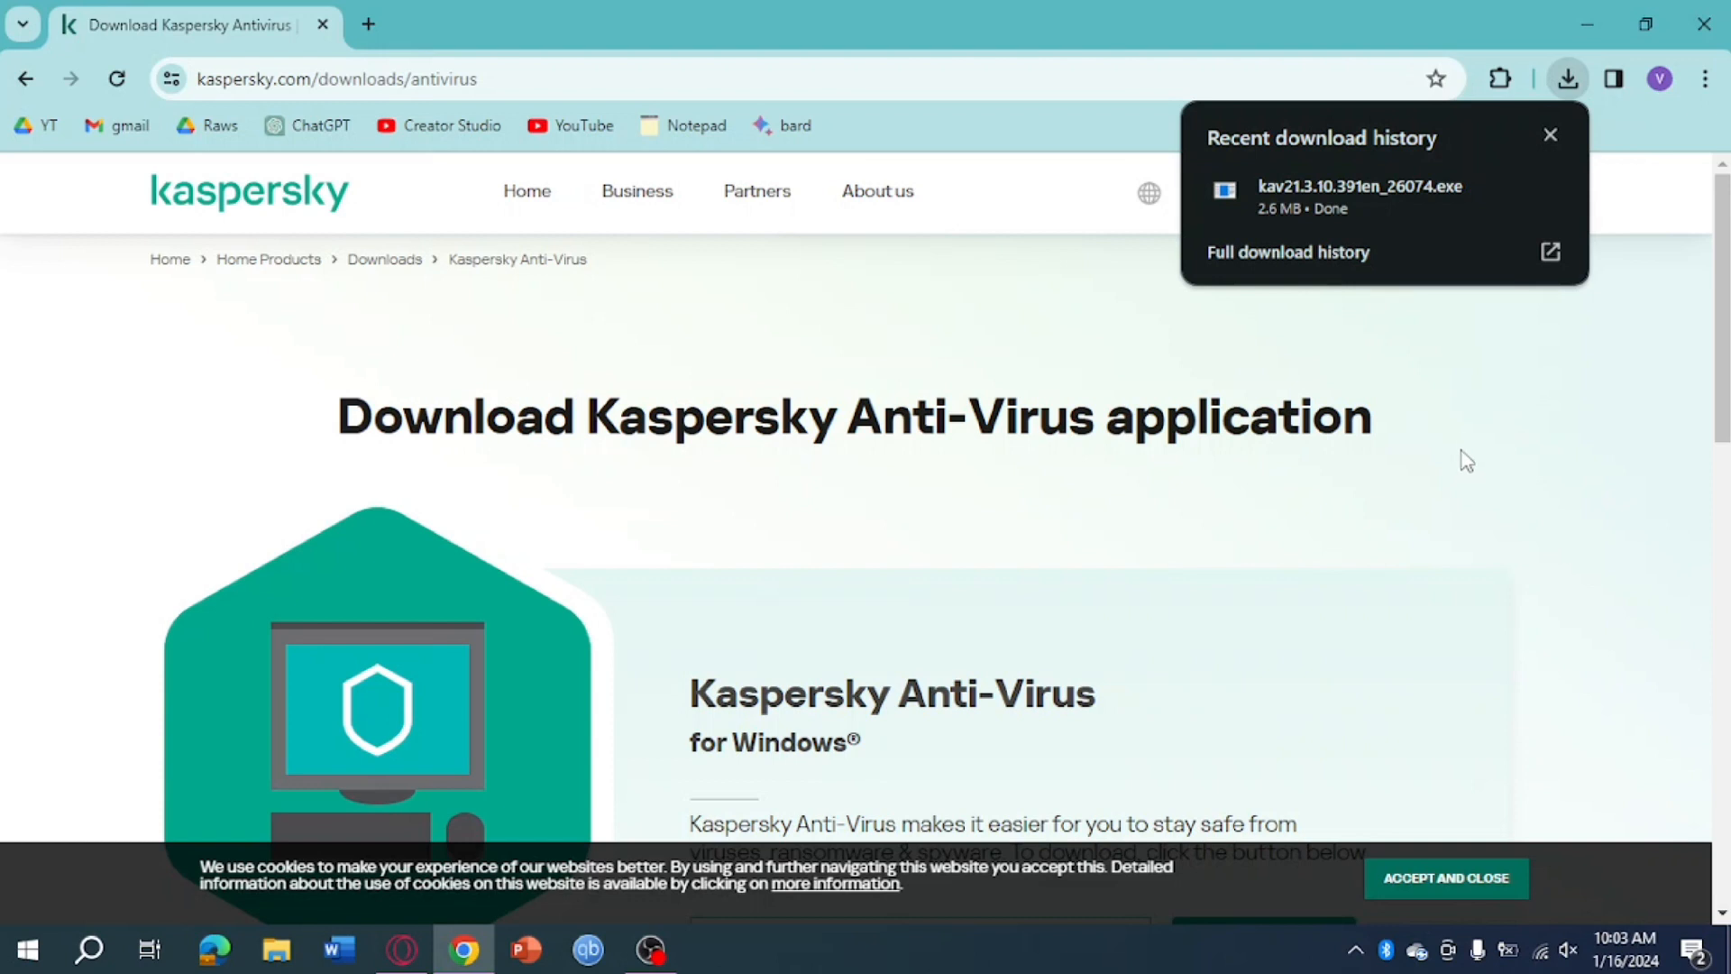
mouse_move(1489, 361)
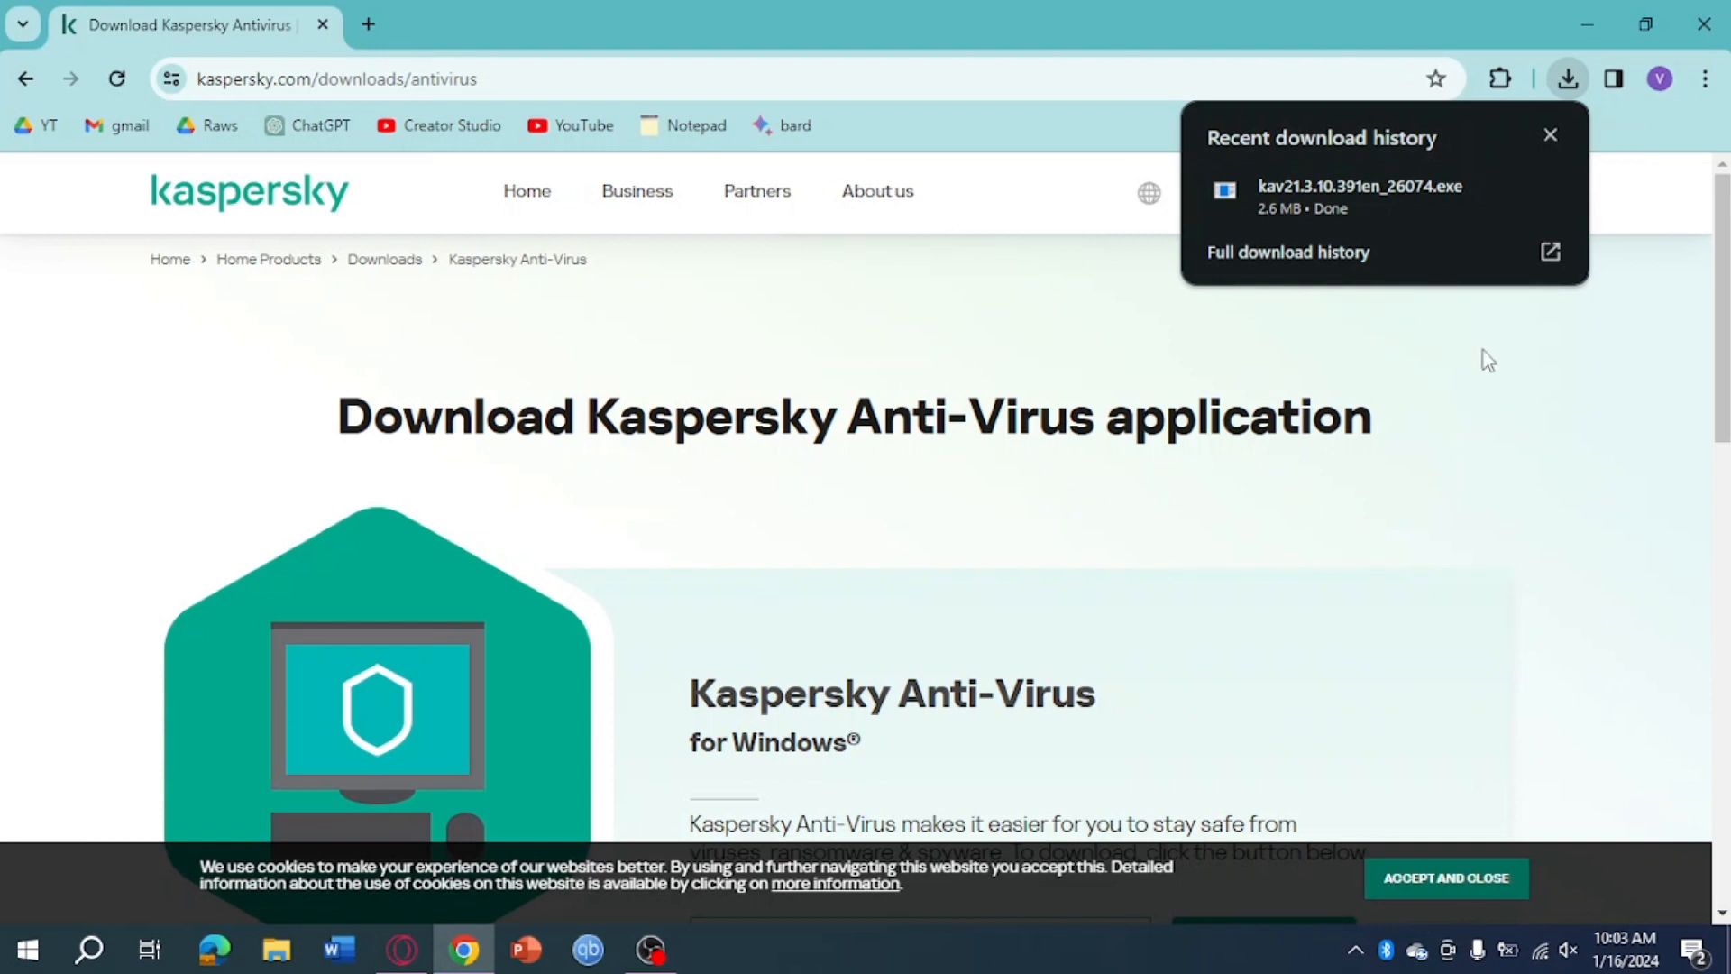